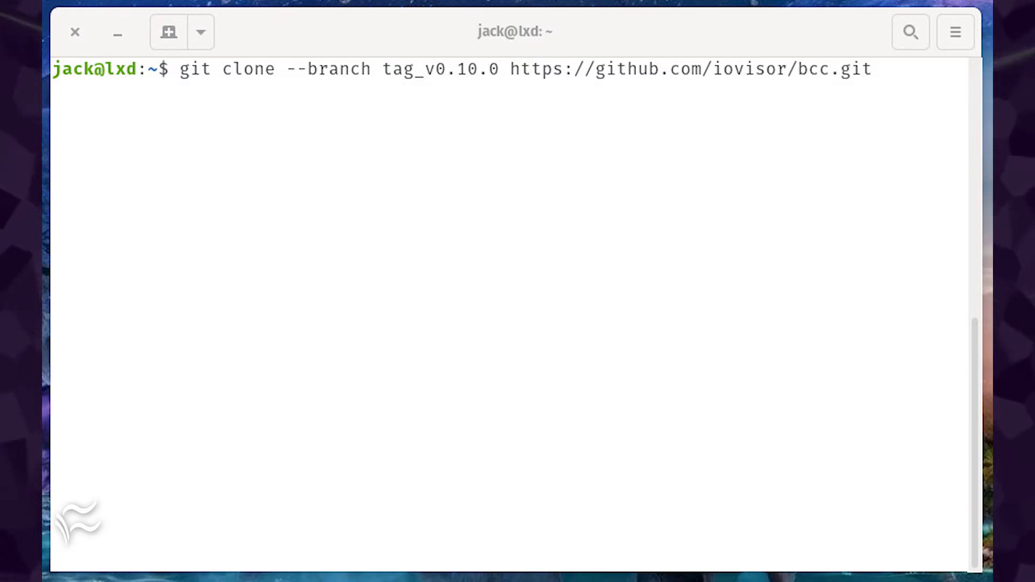
{"action": "type", "text": "mkdir bcc/build"}
{"action": "type", "text": "make"}
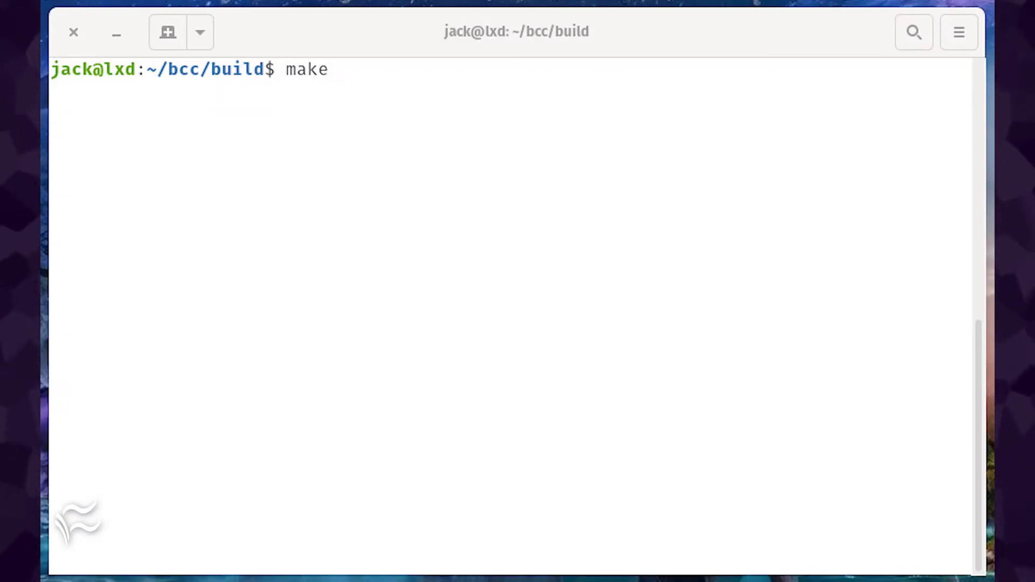
{"action": "type", "text": "sudo make install"}
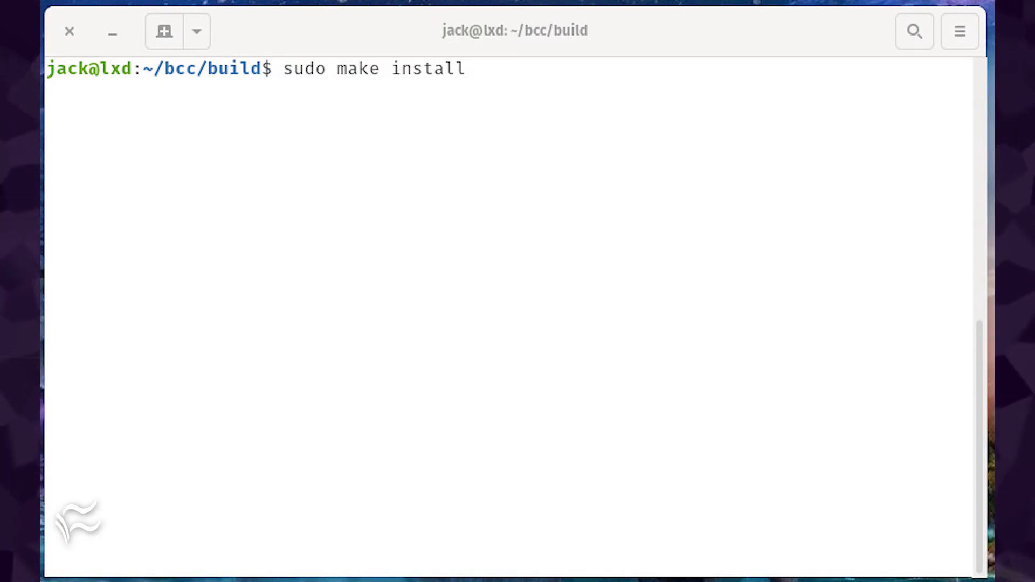
{"action": "type", "text": "sudo apt-get remove --purge cmake -y"}
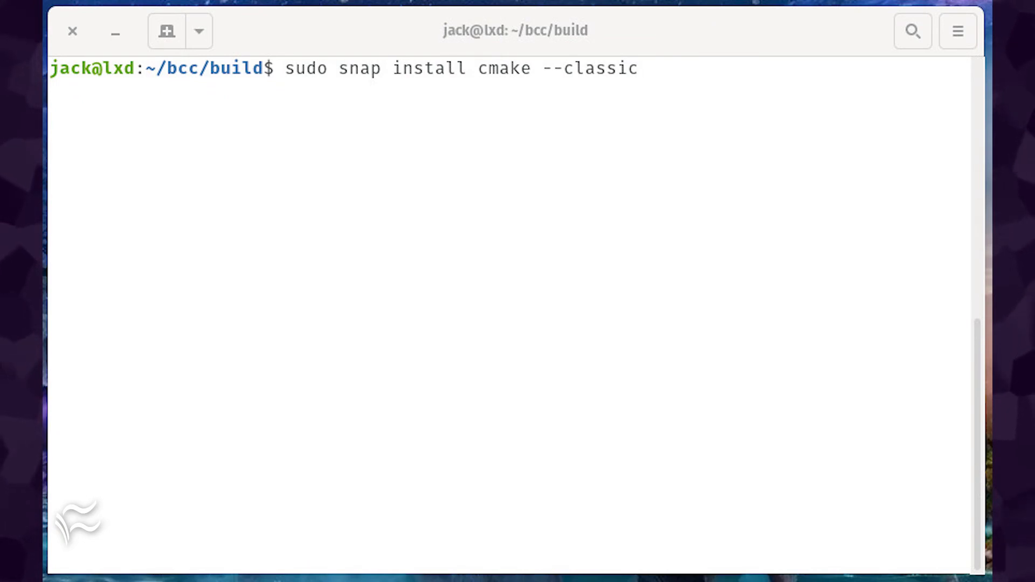
{"action": "type", "text": "git clone https://github.com/Microsoft/Procmon-for-Linux"}
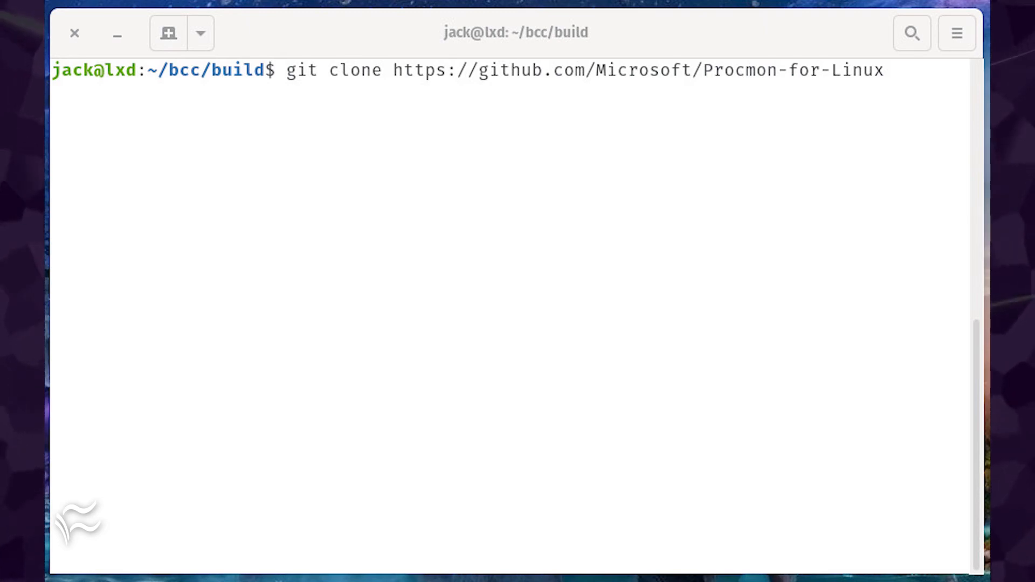
{"action": "type", "text": "cd Procmon-for-Linux"}
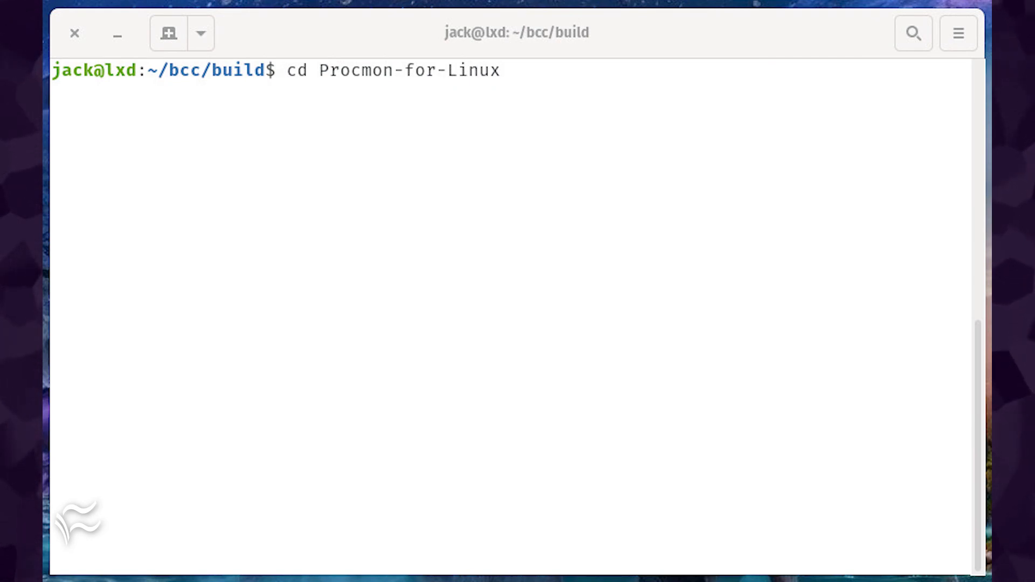
{"action": "type", "text": "mkdir build"}
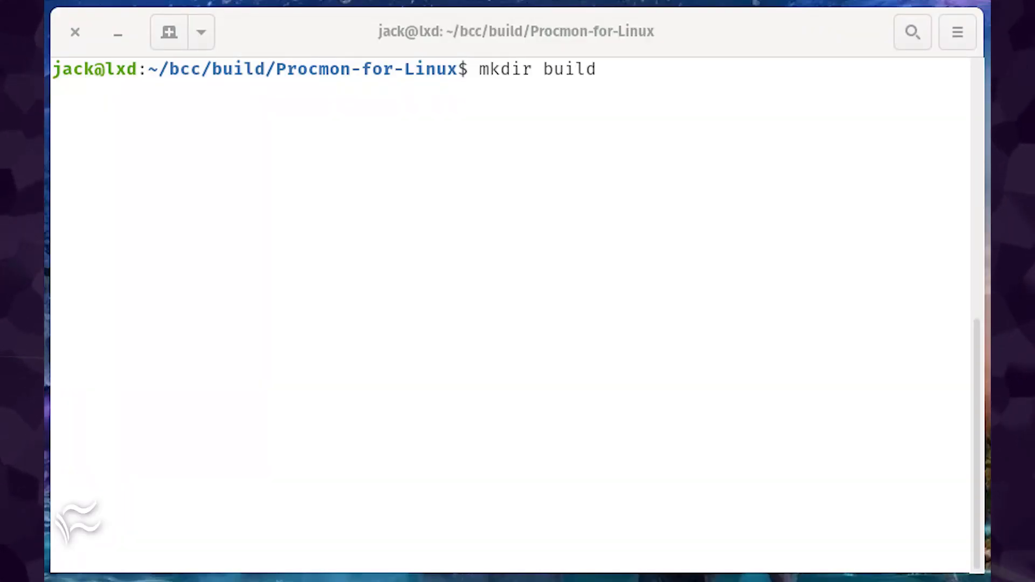
{"action": "type", "text": "cd build"}
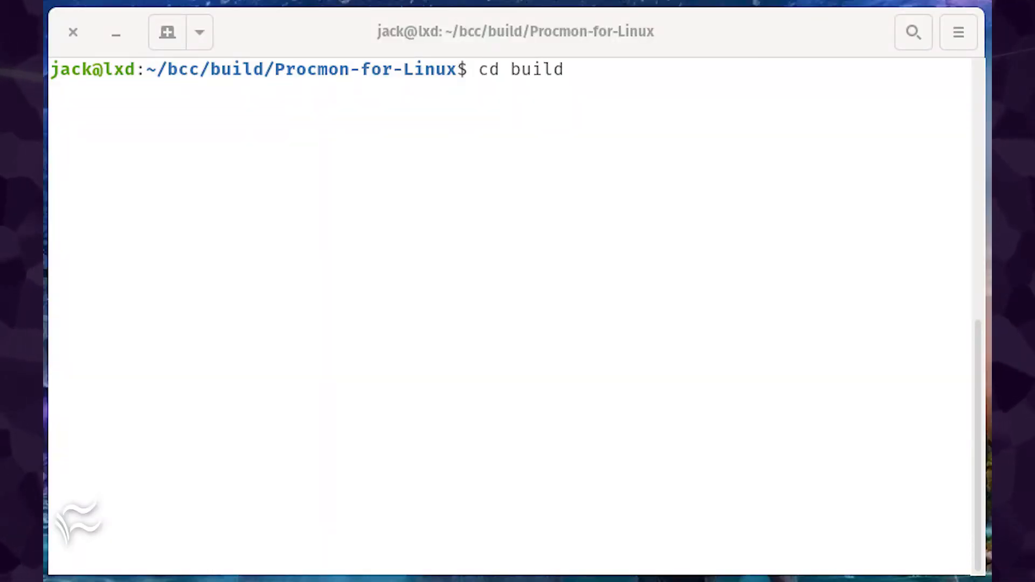
{"action": "type", "text": "cmake .."}
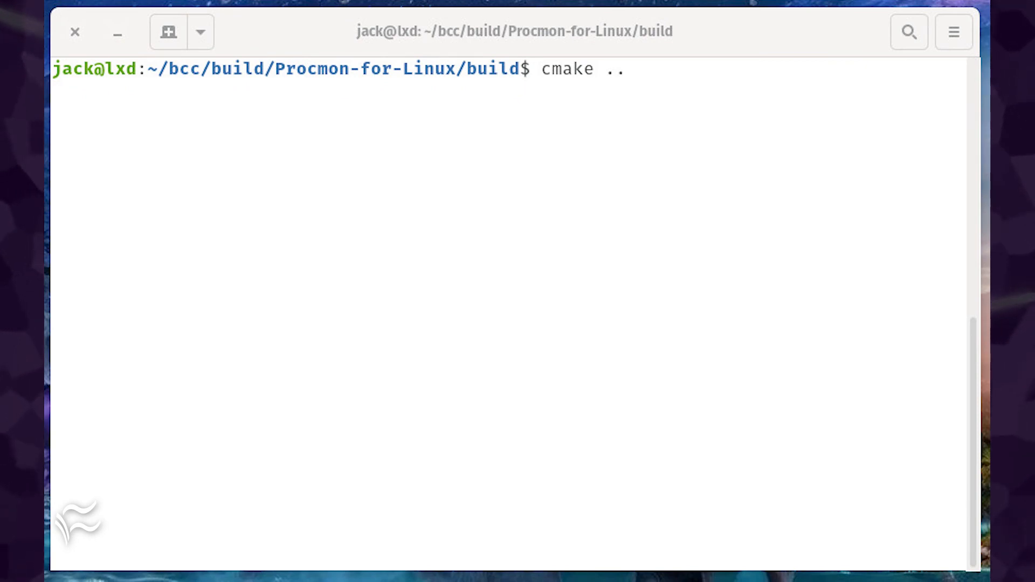
{"action": "type", "text": "cpack .."}
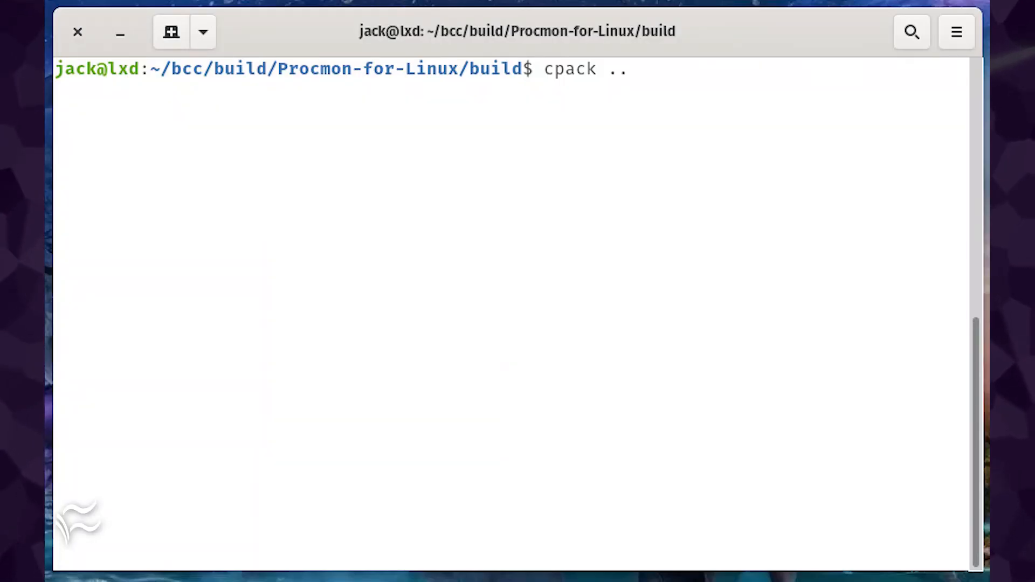
{"action": "type", "text": "sudo dpkg -i procmon*.deb"}
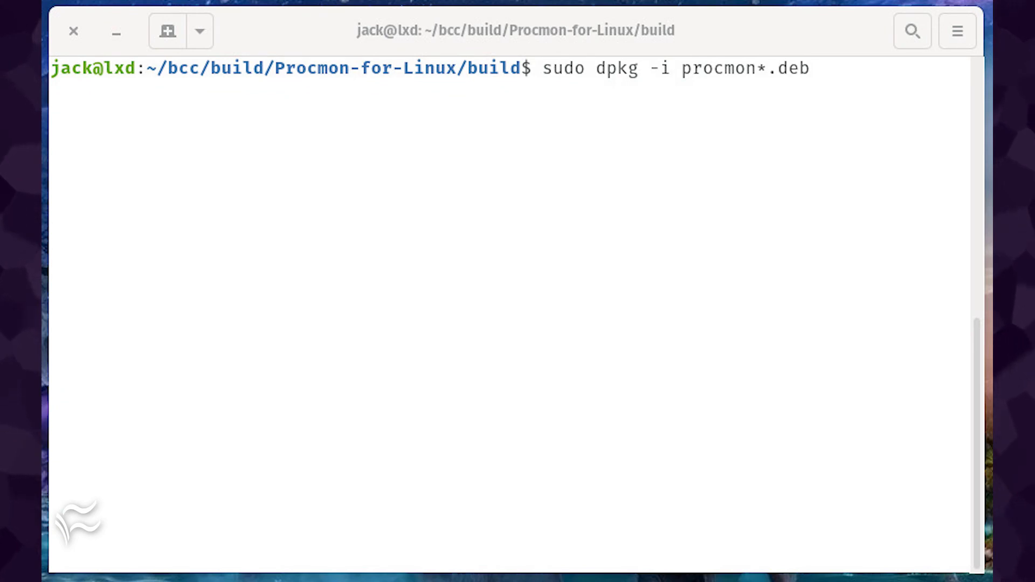